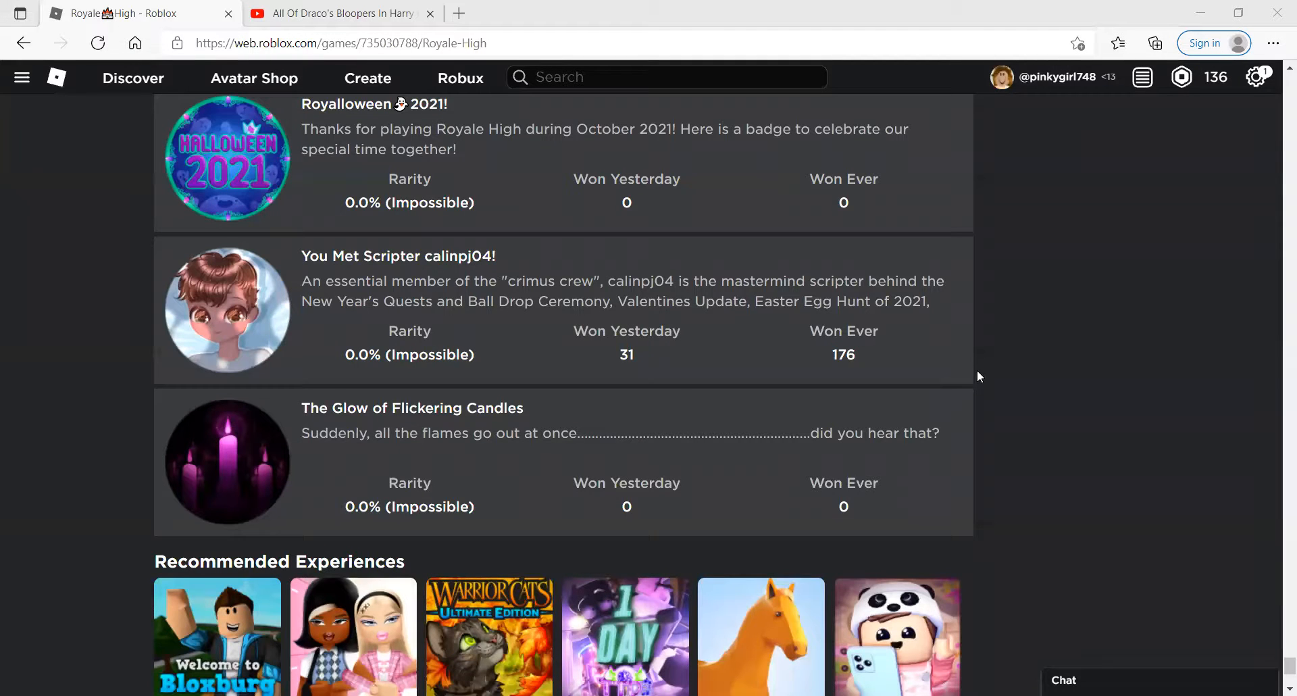
- Reach the bottom of the Royale High badge list and highlight The Glow of Flickering Candles description
{"action": "scroll", "scroll_direction": "down", "scroll_amount": 3}
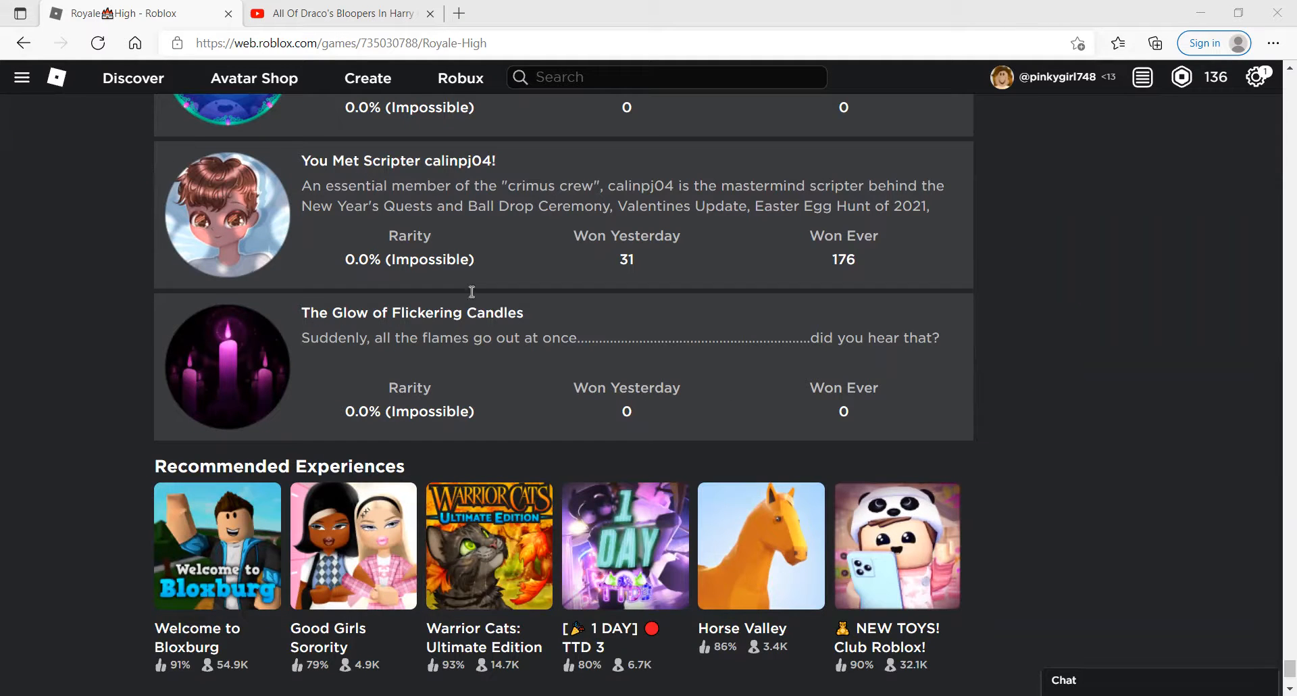
{"action": "mouse_move", "coordinate": [411, 312]}
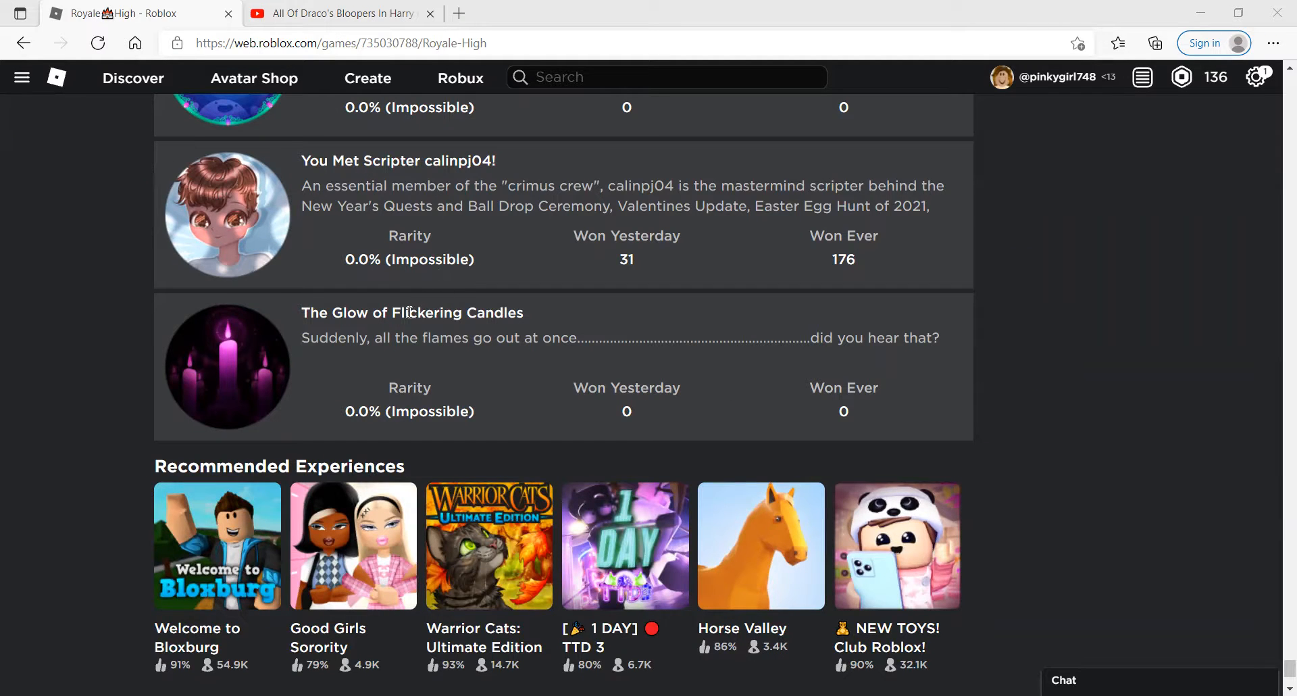
{"action": "mouse_move", "coordinate": [277, 320]}
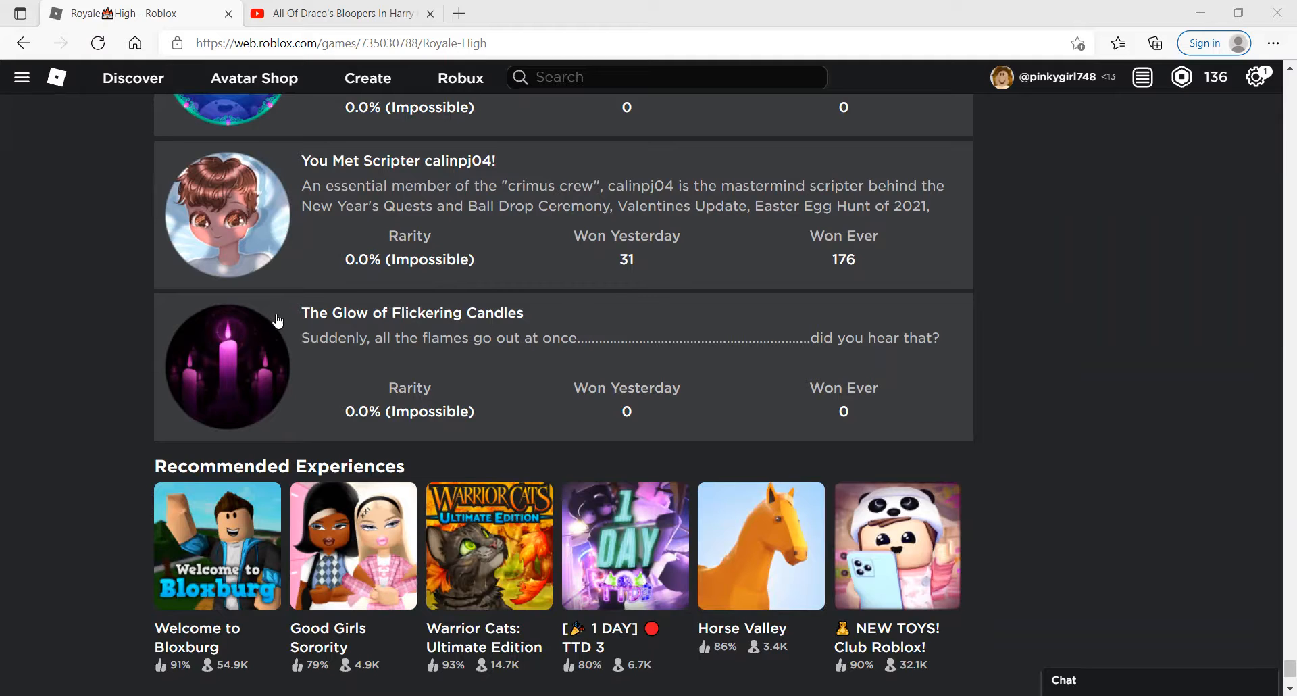
{"action": "left_click_drag", "start_coordinate": [301, 312], "coordinate": [437, 312]}
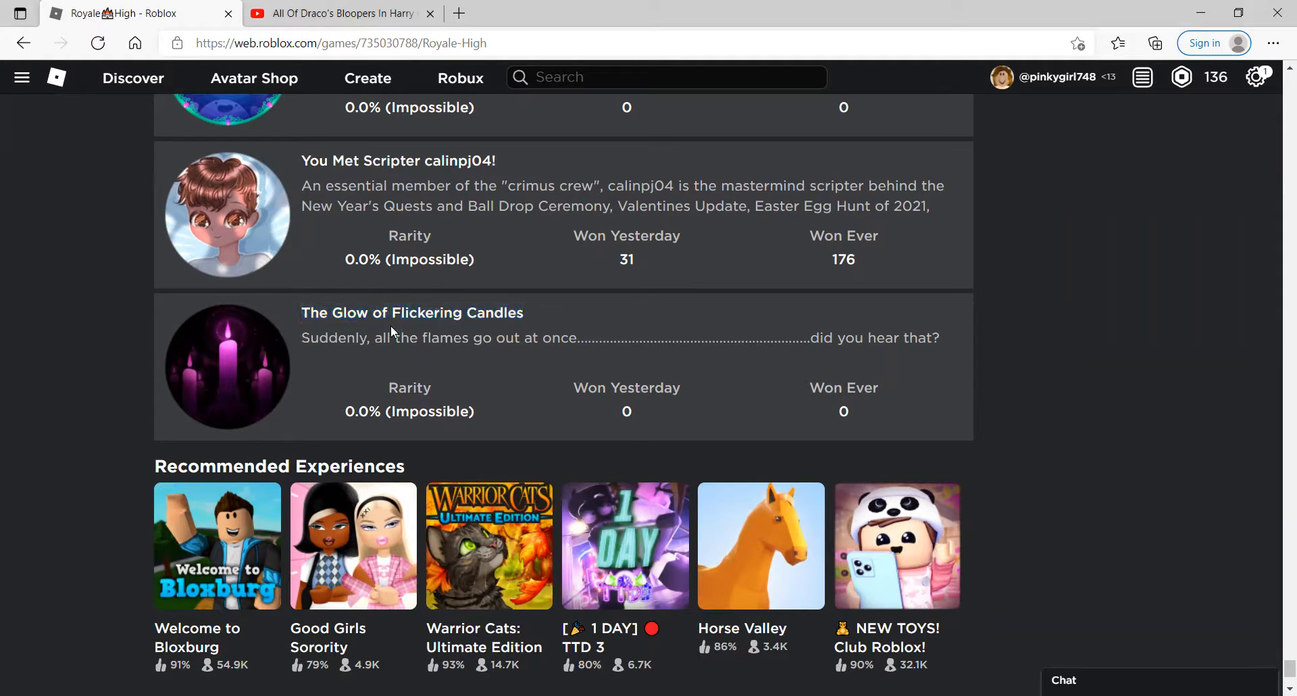
{"action": "left_click_drag", "start_coordinate": [301, 338], "coordinate": [463, 338]}
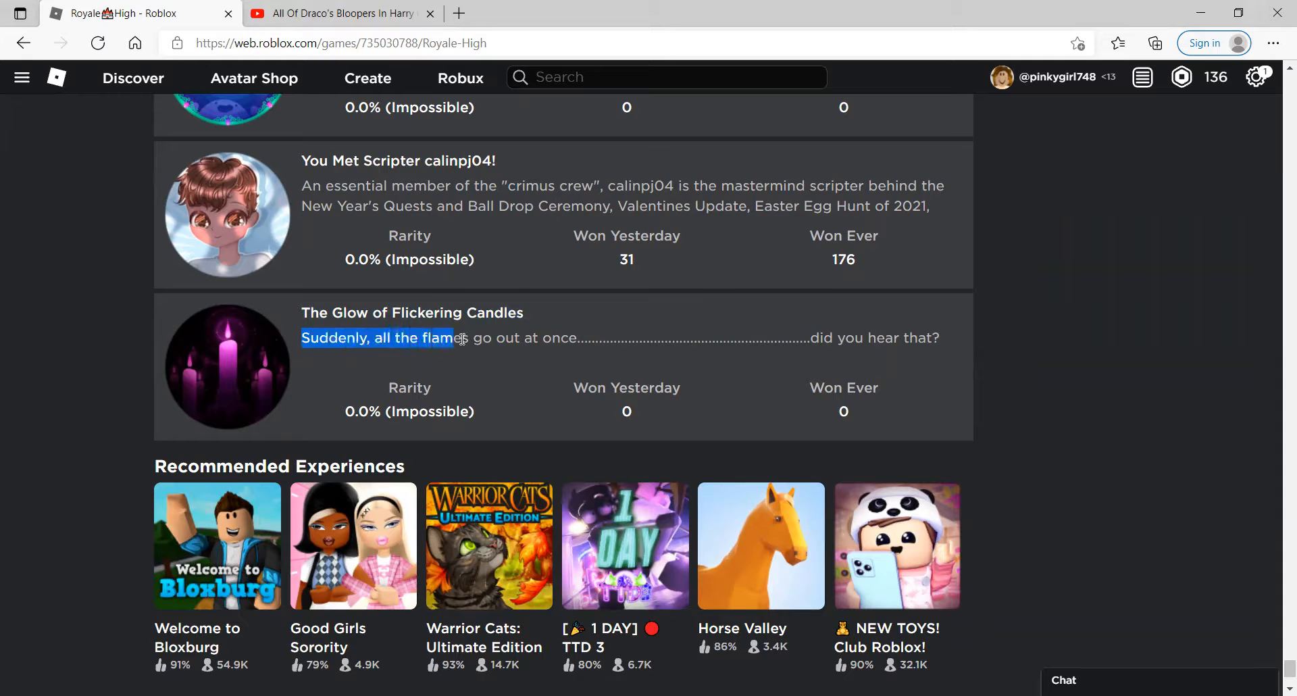
{"action": "left_click_drag", "start_coordinate": [451, 337], "coordinate": [802, 337]}
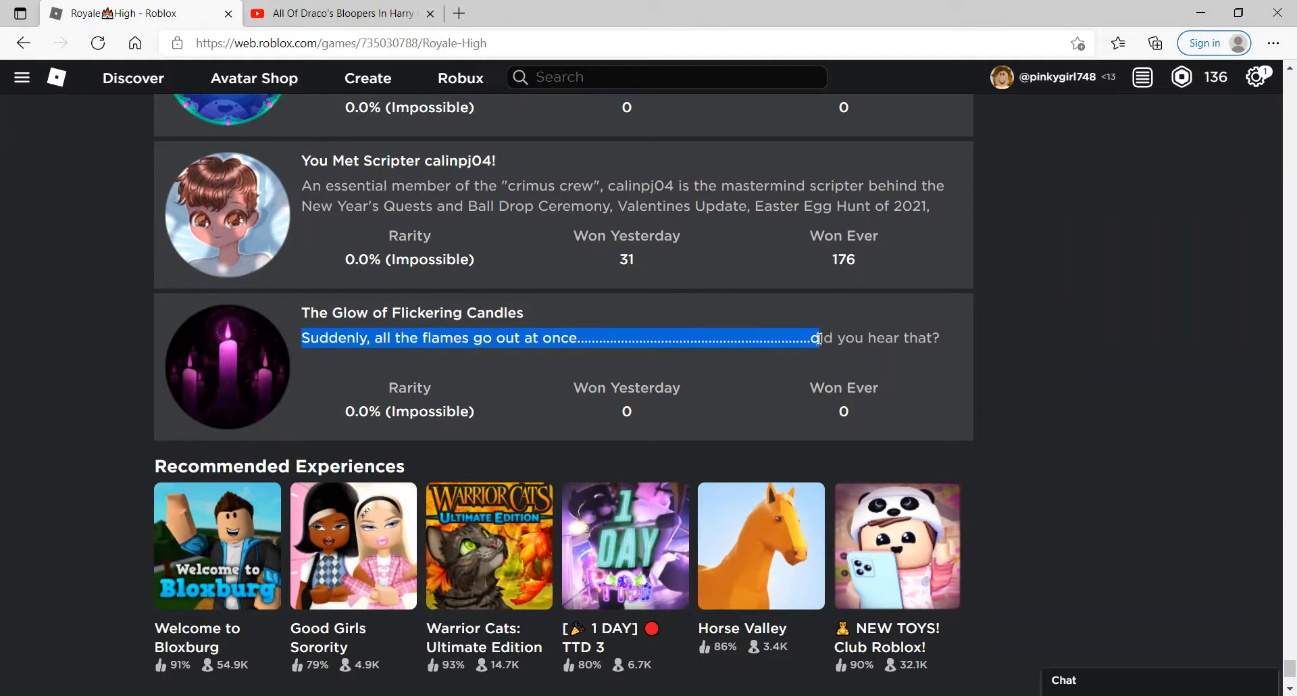
{"action": "left_click_drag", "start_coordinate": [814, 338], "coordinate": [939, 338]}
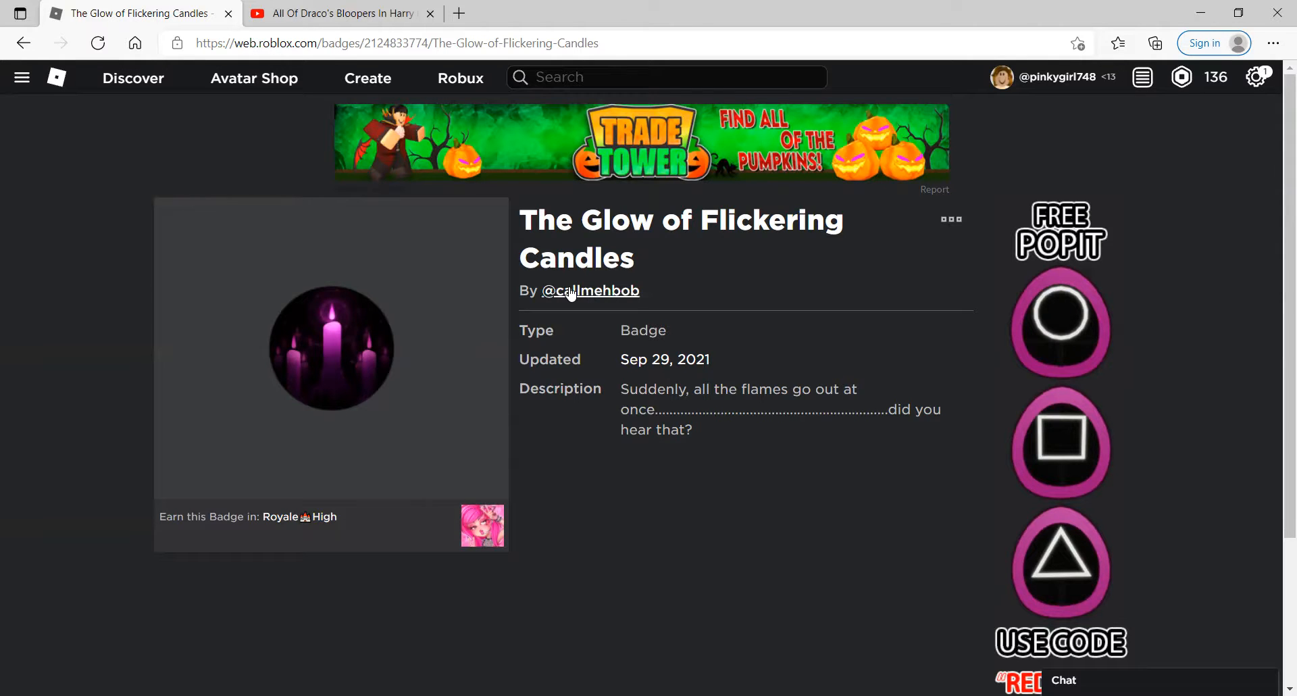
- Visit the Enchantix High School creator group, return Home, and reopen Royale High from Continue
{"action": "left_click", "coordinate": [590, 290]}
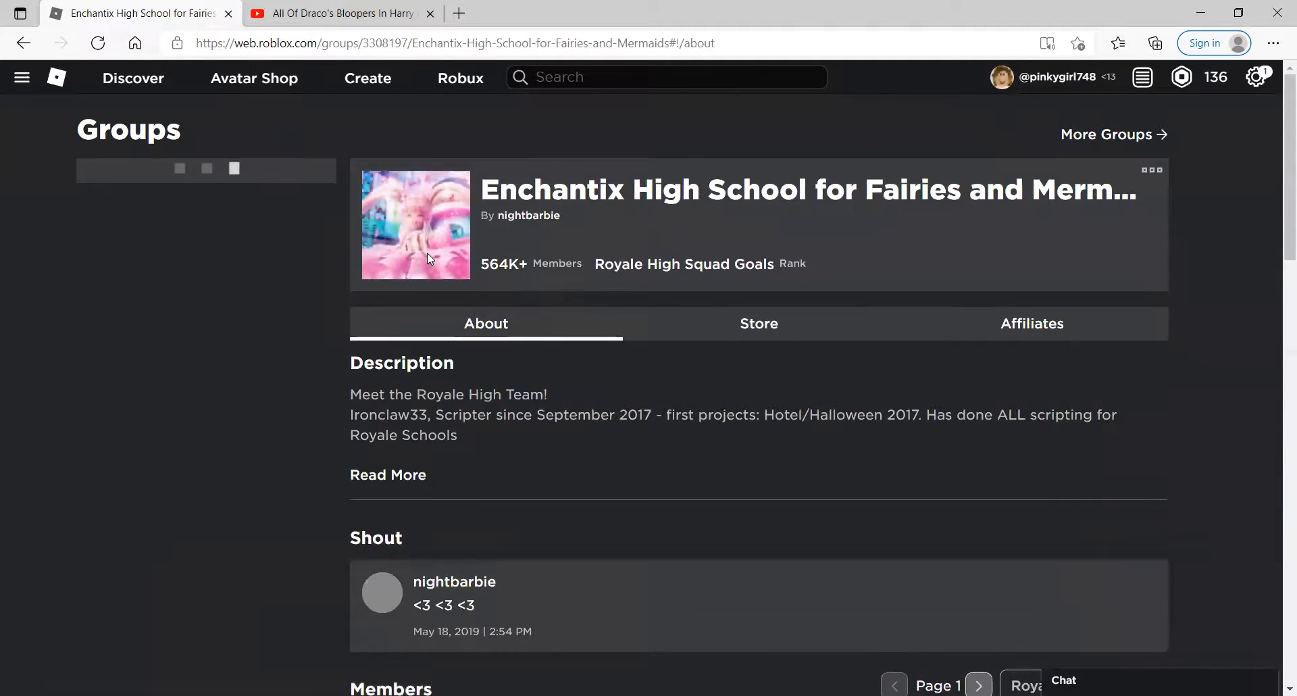
{"action": "left_click", "coordinate": [23, 77]}
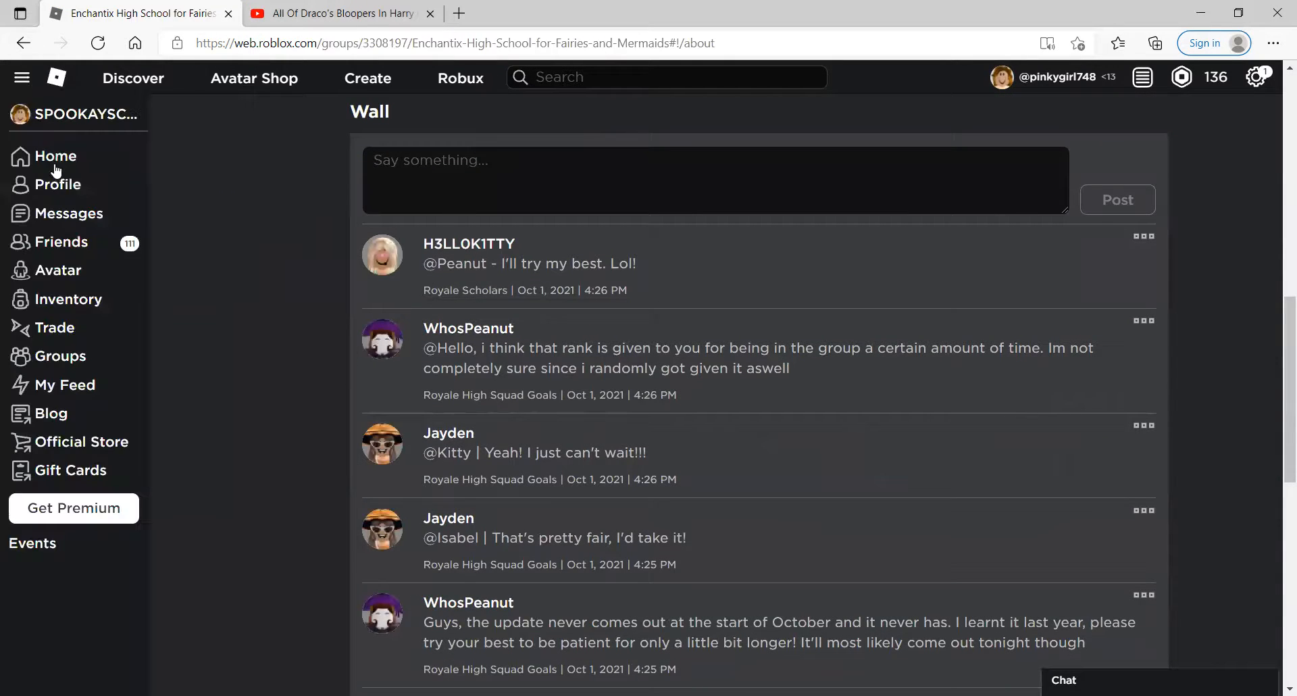
{"action": "left_click", "coordinate": [57, 155]}
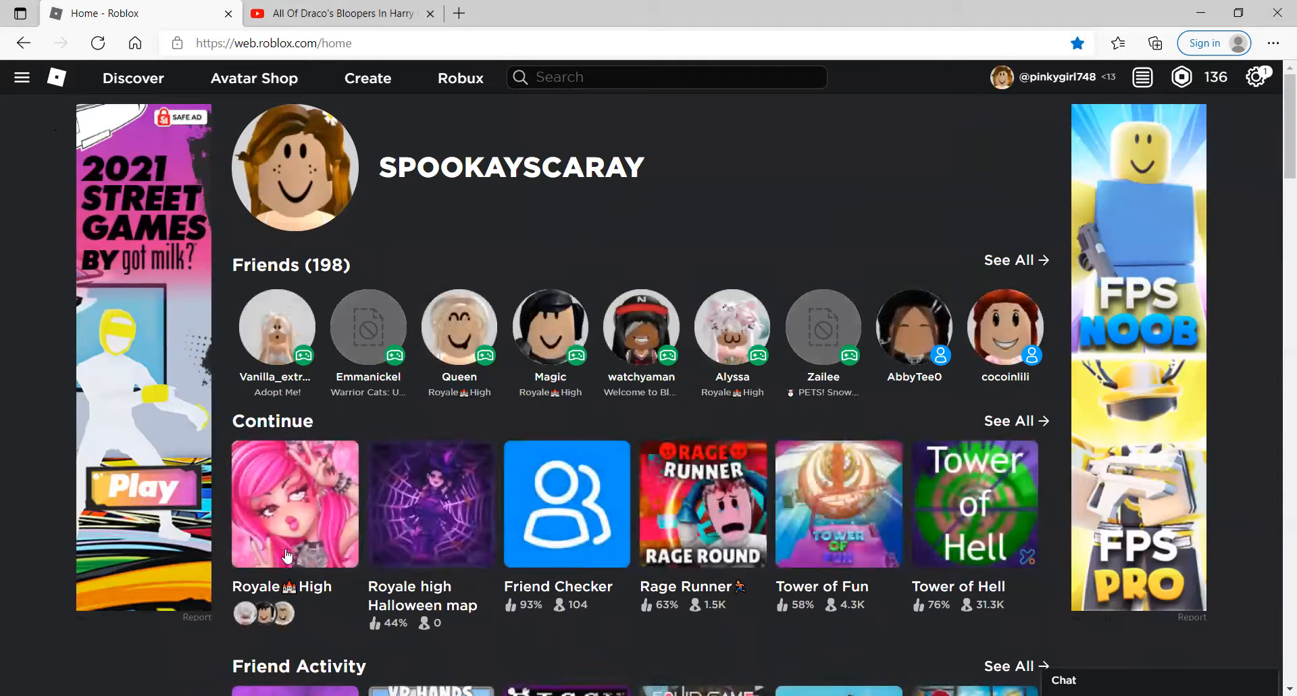
{"action": "left_click", "coordinate": [295, 504]}
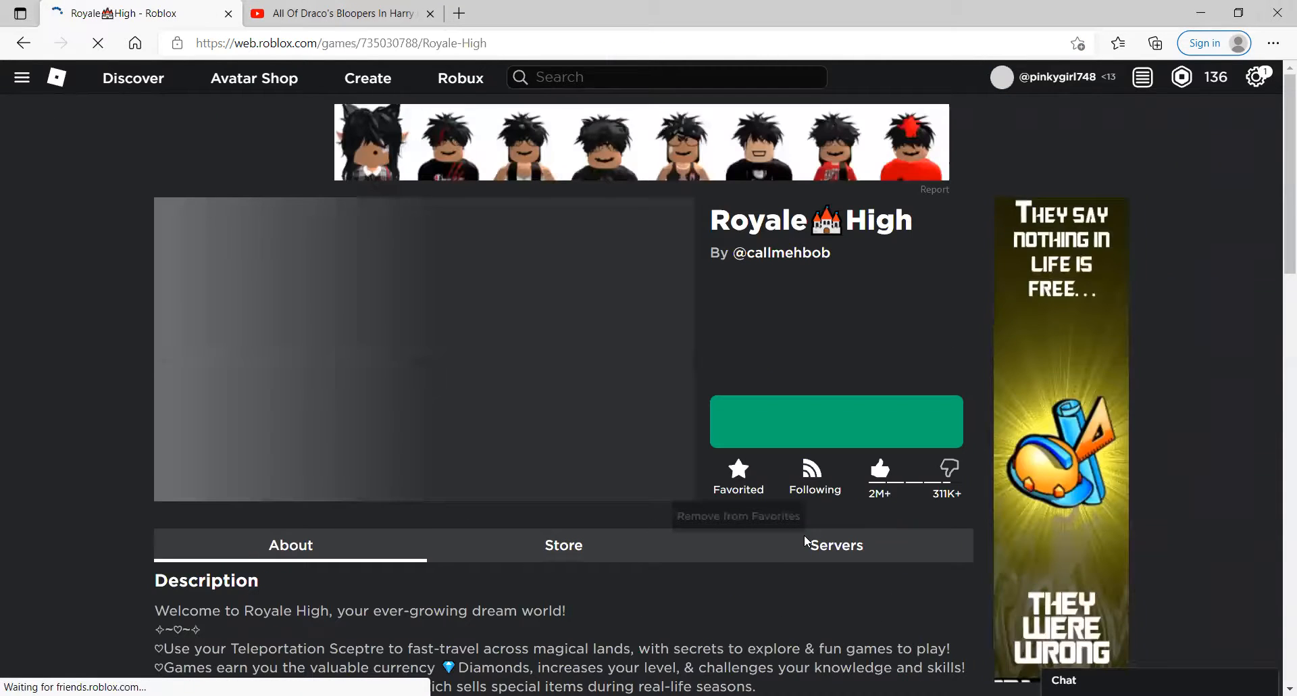
- Scroll the Royale High badge list past the 2019–2021 badges down to The Glow of Flickering Candles
{"action": "scroll", "scroll_direction": "down", "scroll_amount": 3}
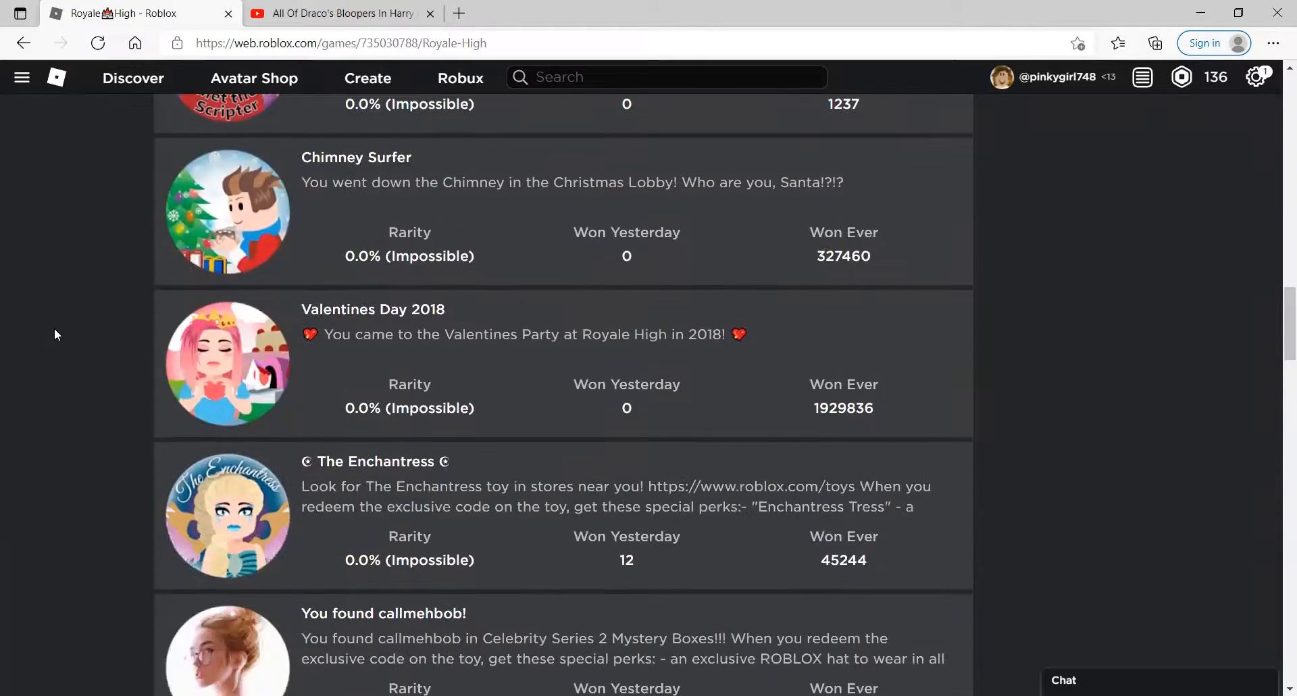
{"action": "scroll", "scroll_direction": "down", "scroll_amount": 3}
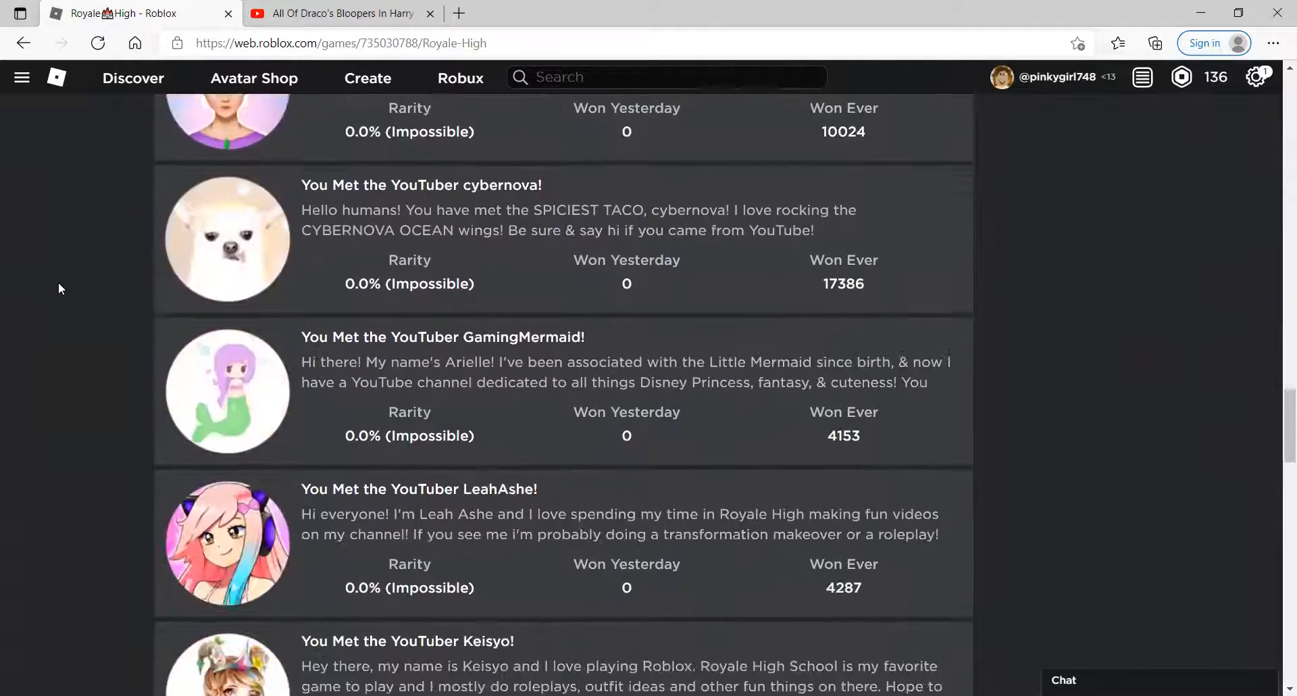
{"action": "scroll", "scroll_direction": "down", "scroll_amount": 3}
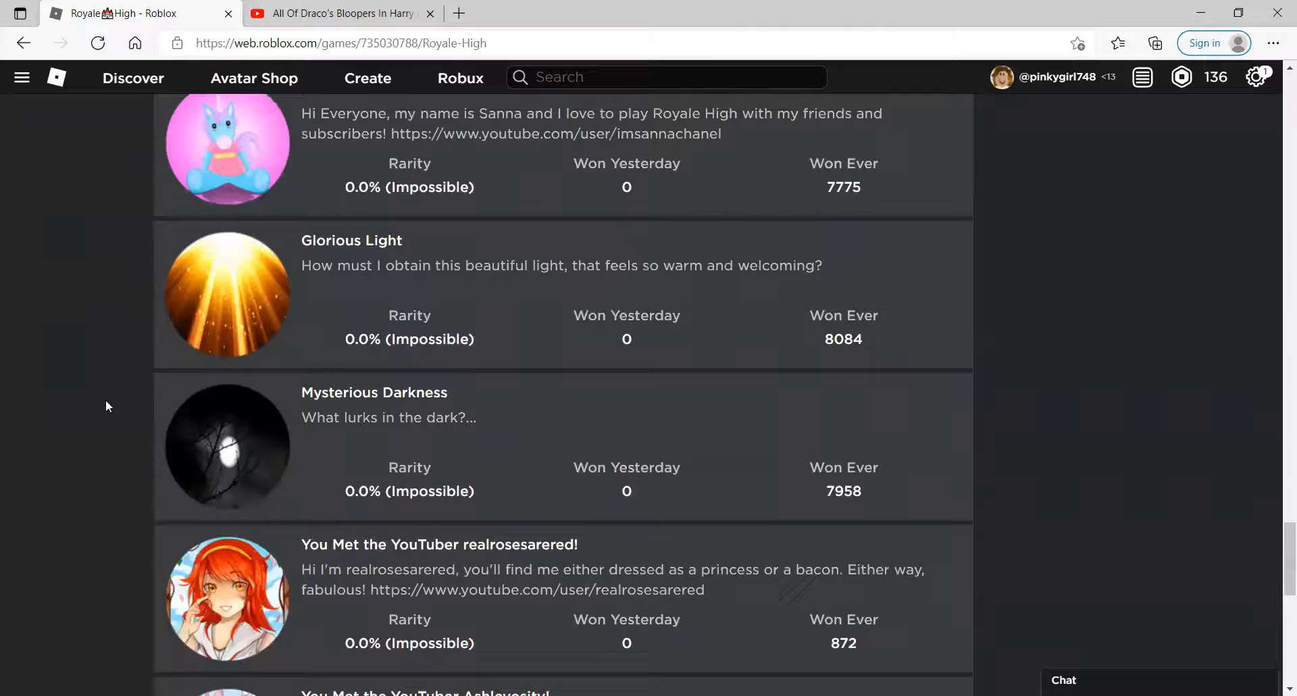
{"action": "scroll", "scroll_direction": "down", "scroll_amount": 3}
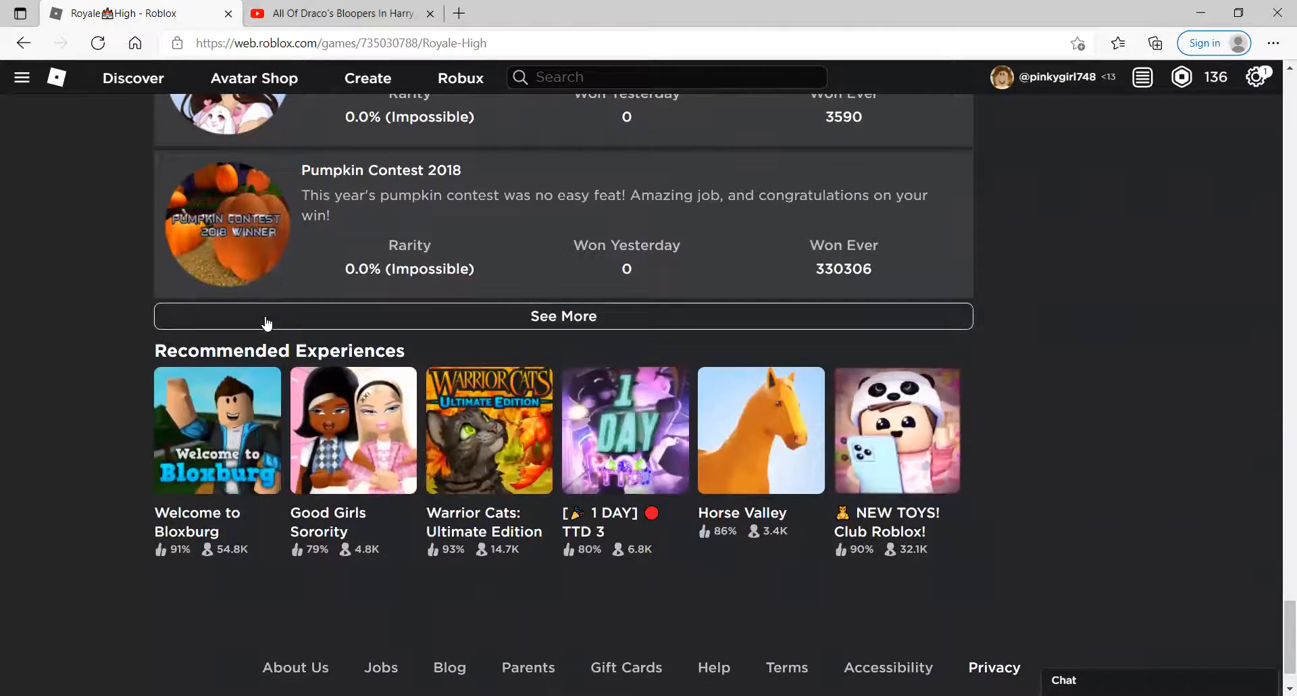
{"action": "scroll", "scroll_direction": "down", "scroll_amount": 3}
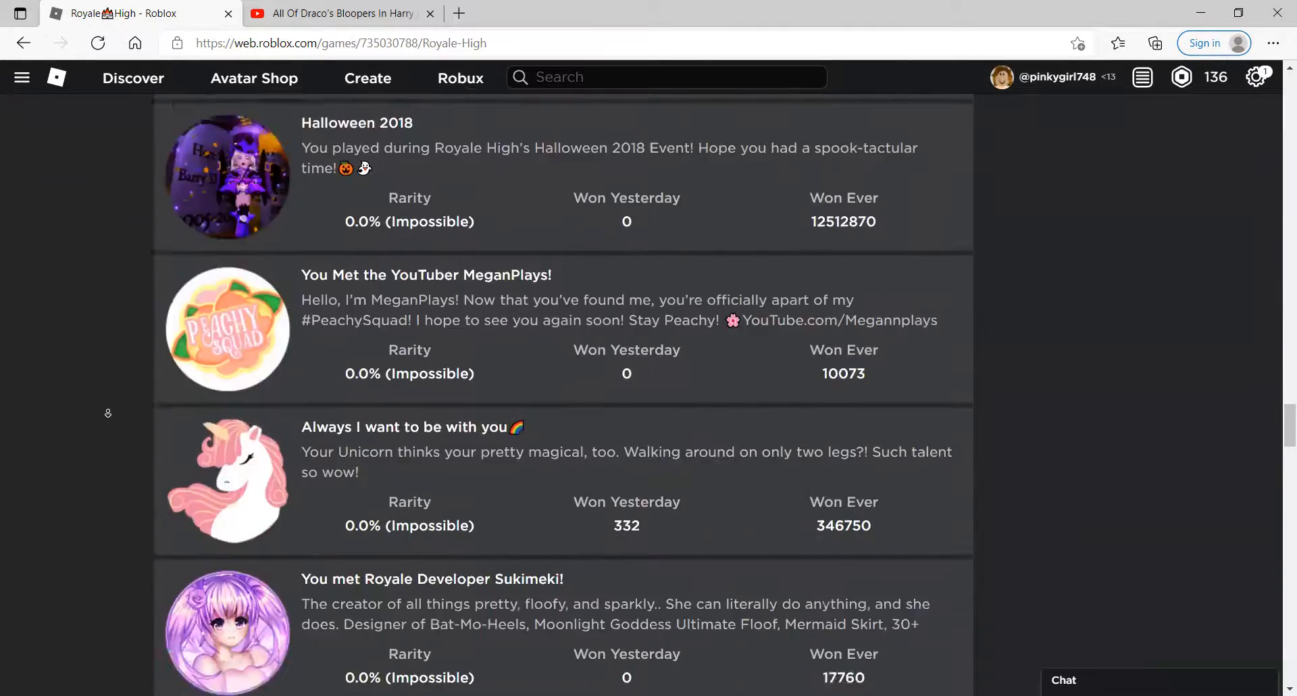
{"action": "scroll", "scroll_direction": "down", "scroll_amount": 3}
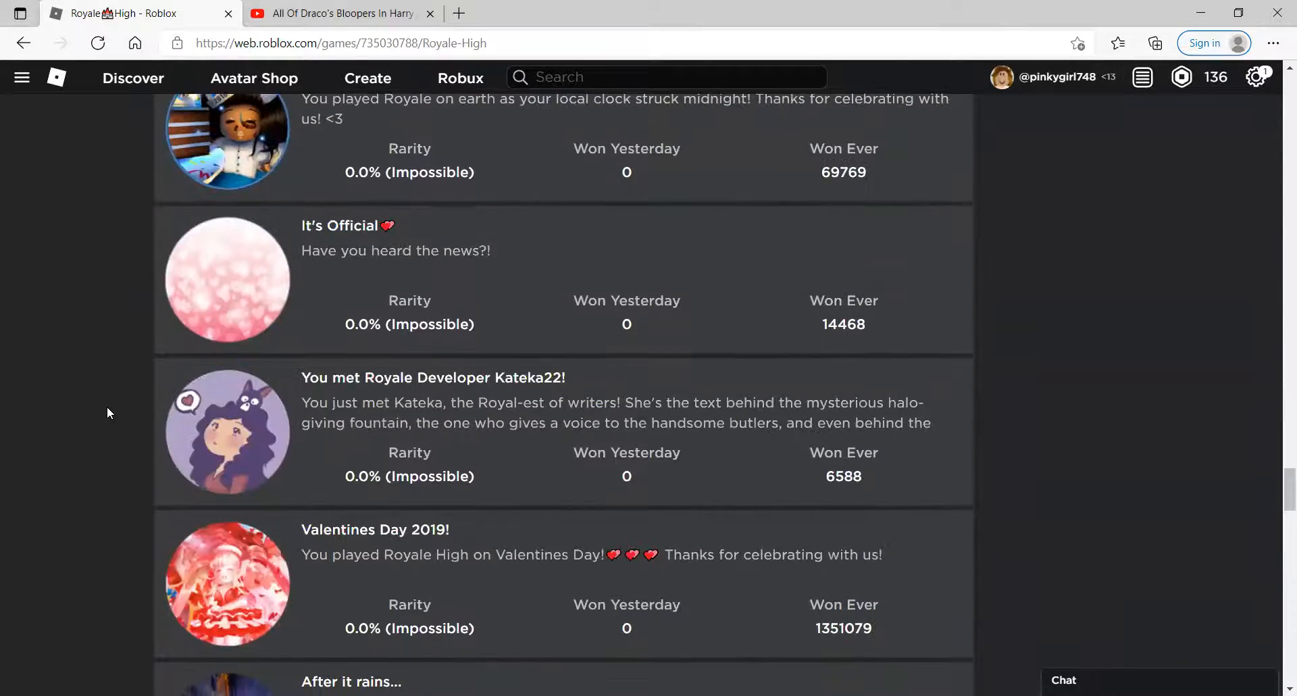
{"action": "scroll", "scroll_direction": "down", "scroll_amount": 3}
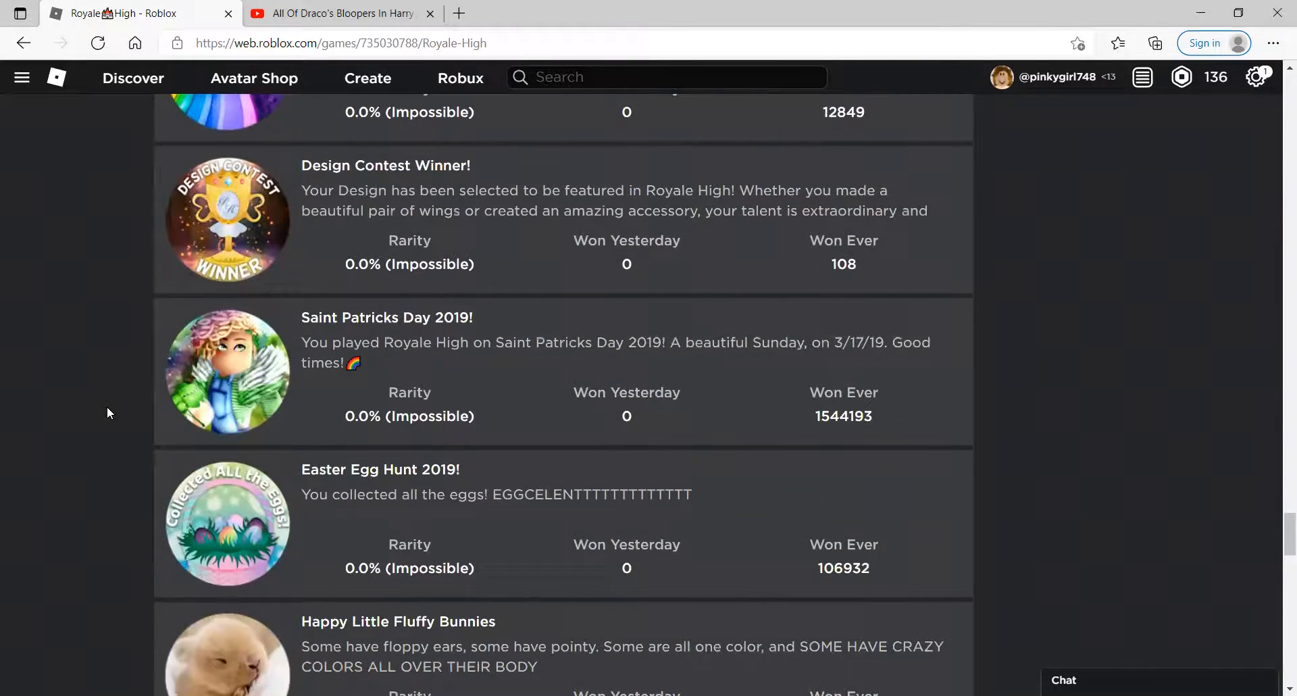
{"action": "scroll", "scroll_direction": "down", "scroll_amount": 3}
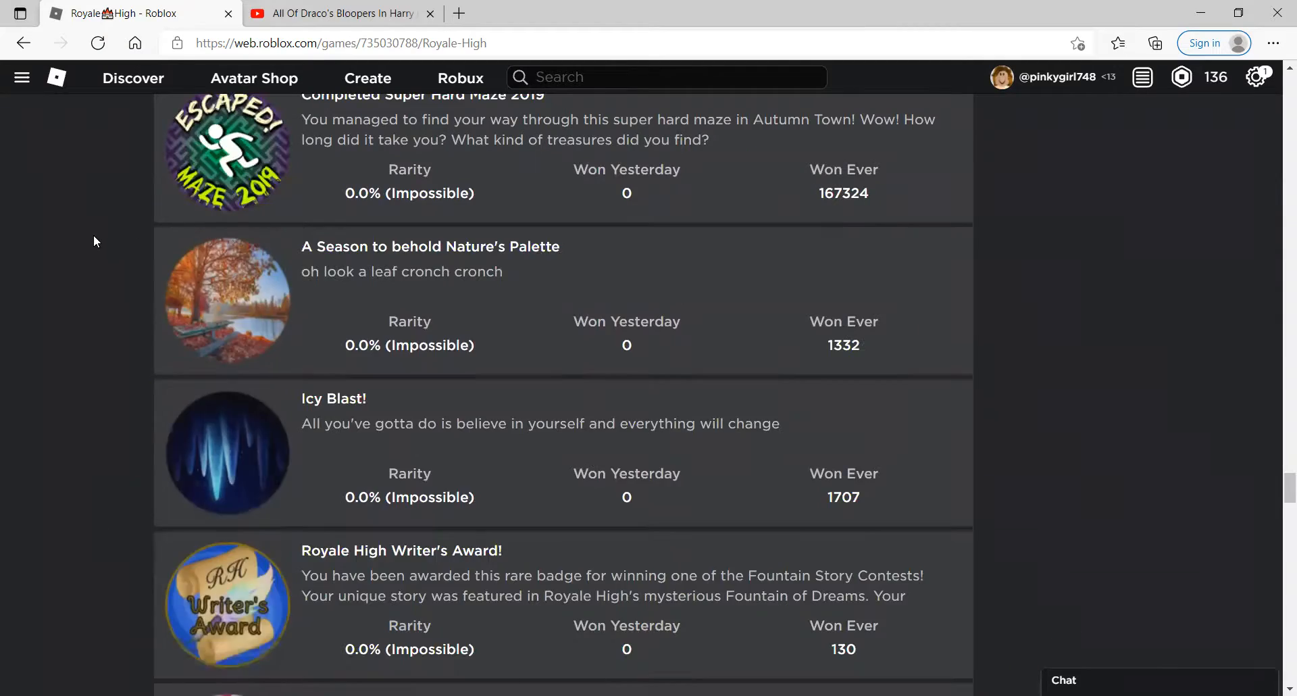
{"action": "scroll", "scroll_direction": "down", "scroll_amount": 3}
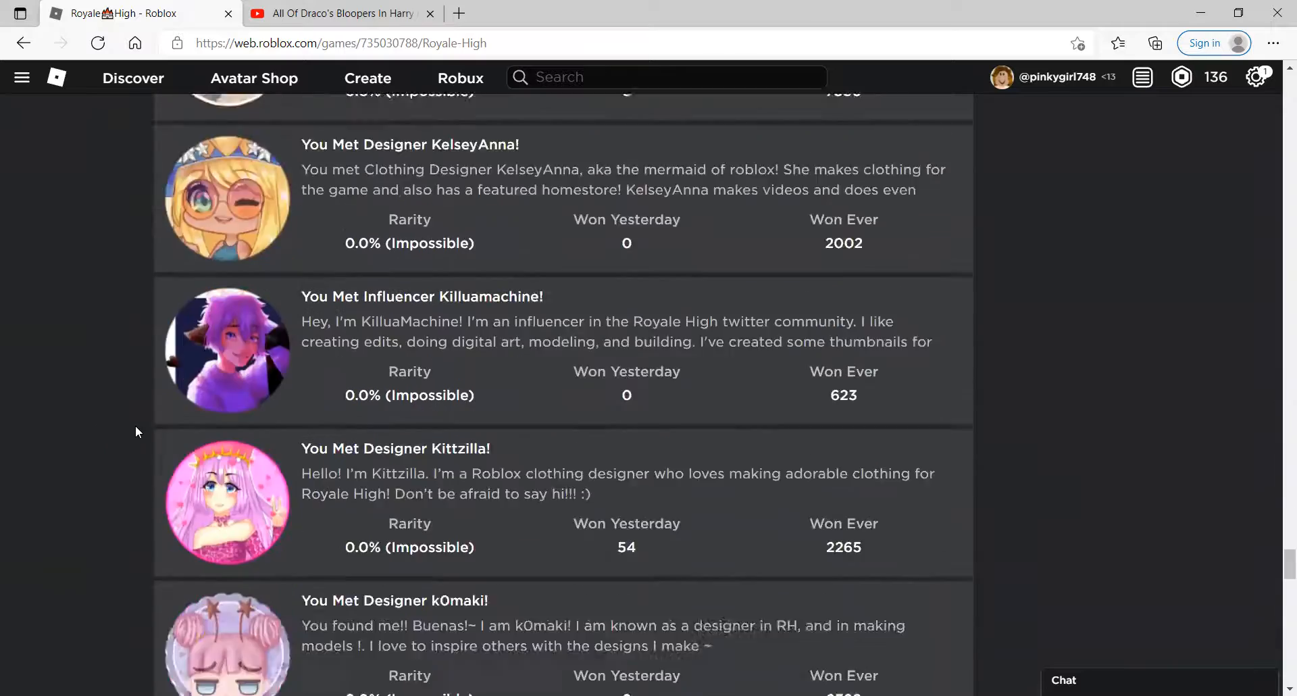
{"action": "scroll", "scroll_direction": "down", "scroll_amount": 3}
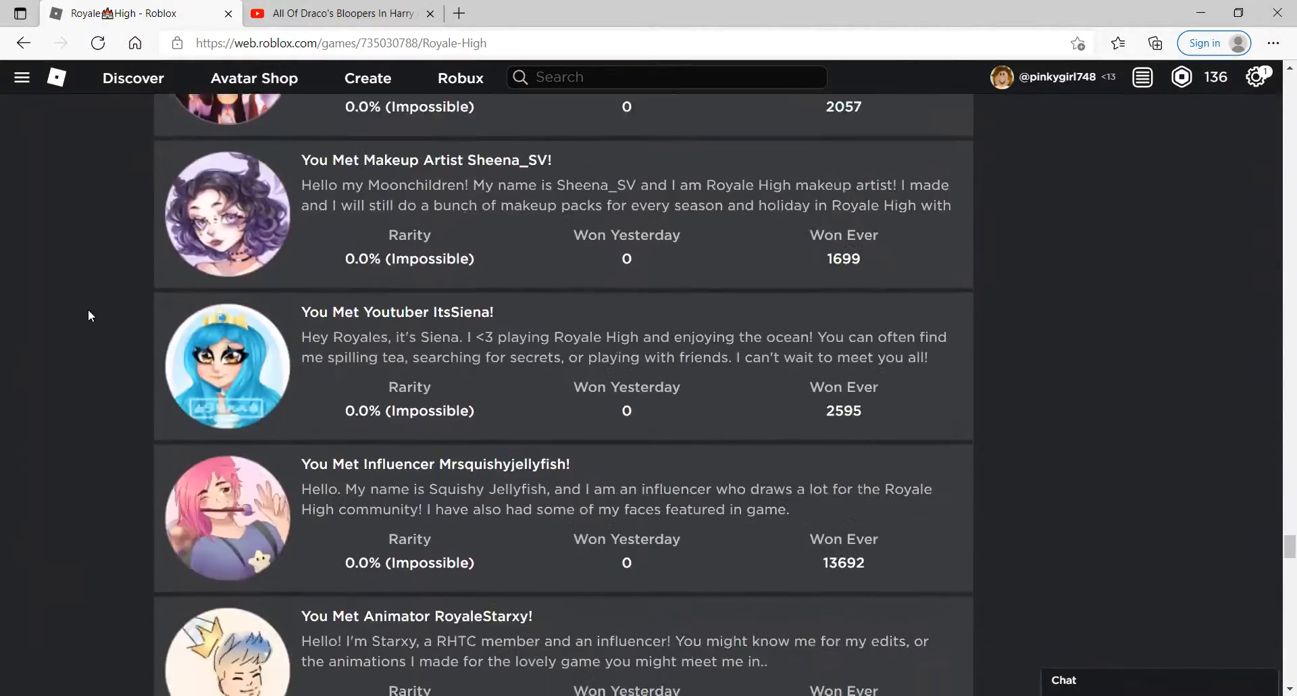
{"action": "scroll", "scroll_direction": "down", "scroll_amount": 3}
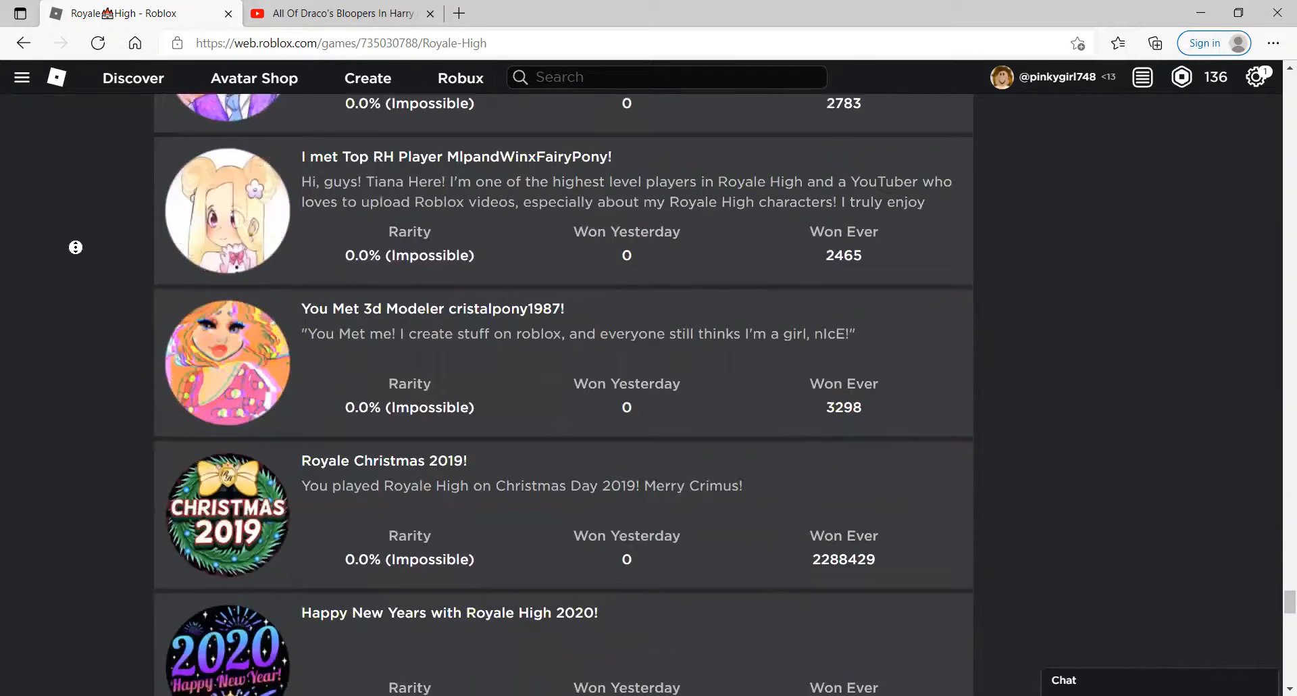
{"action": "scroll", "scroll_direction": "down", "scroll_amount": 3}
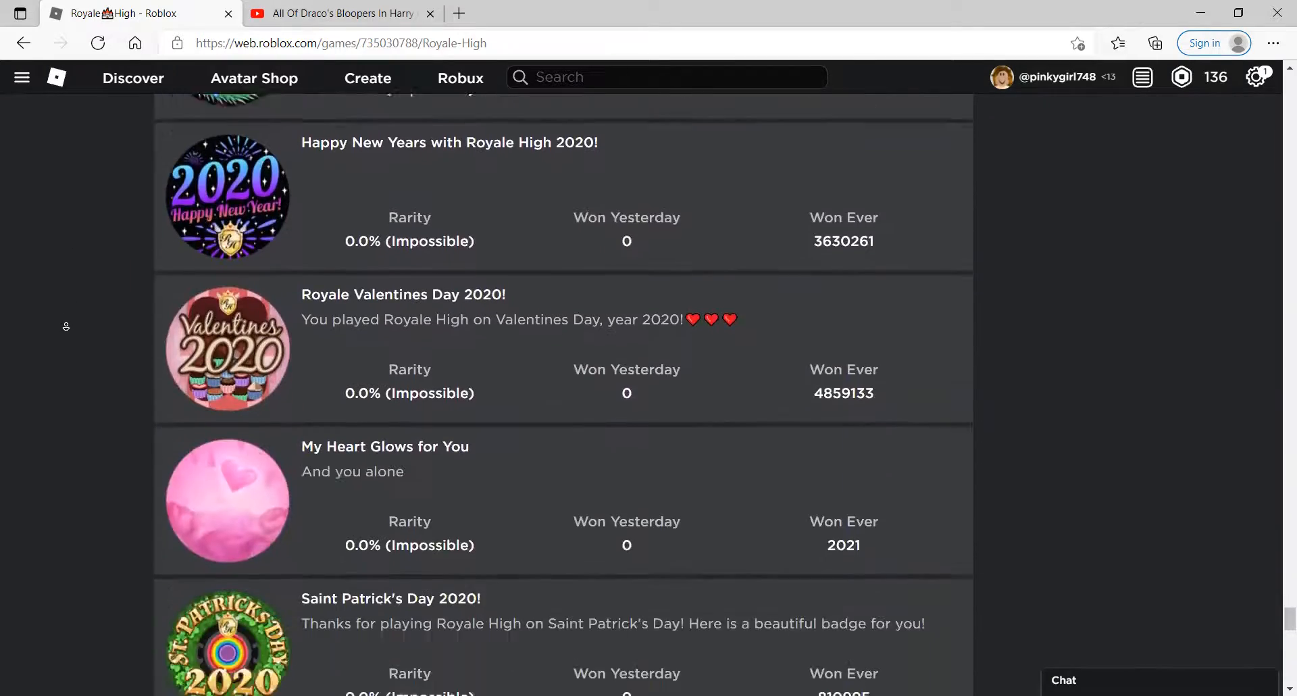
{"action": "scroll", "scroll_direction": "down", "scroll_amount": 3}
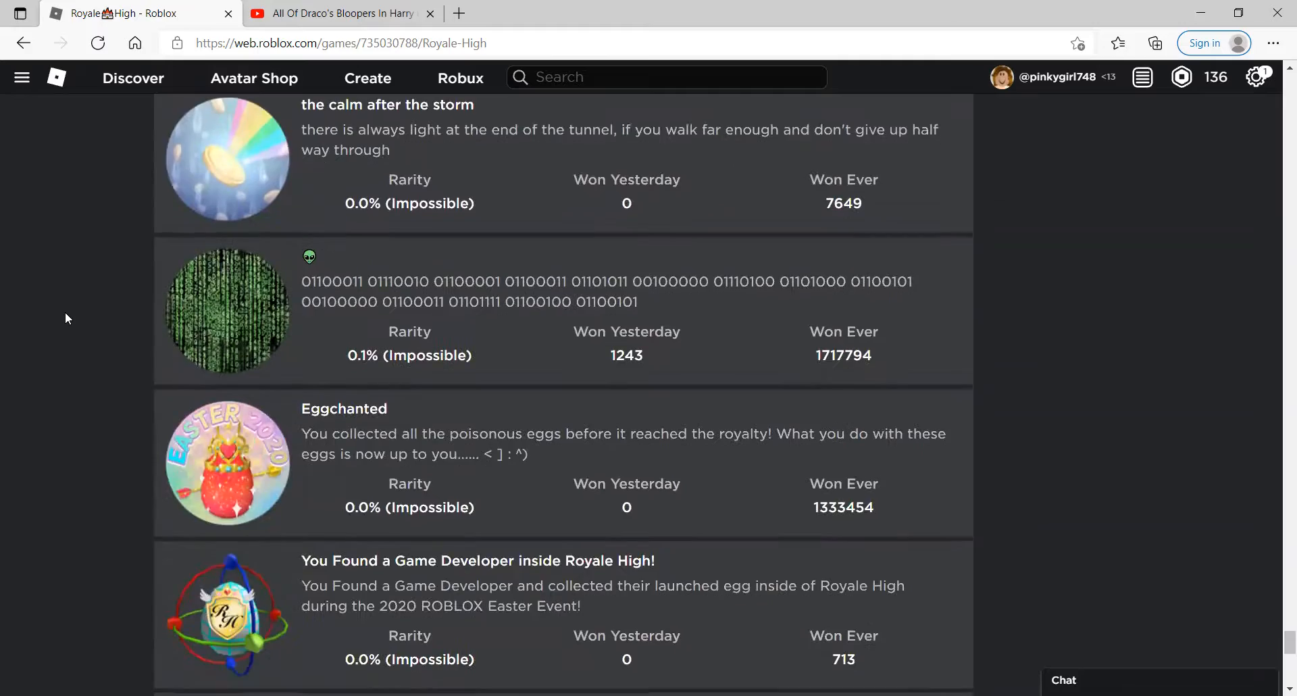
{"action": "scroll", "scroll_direction": "down", "scroll_amount": 3}
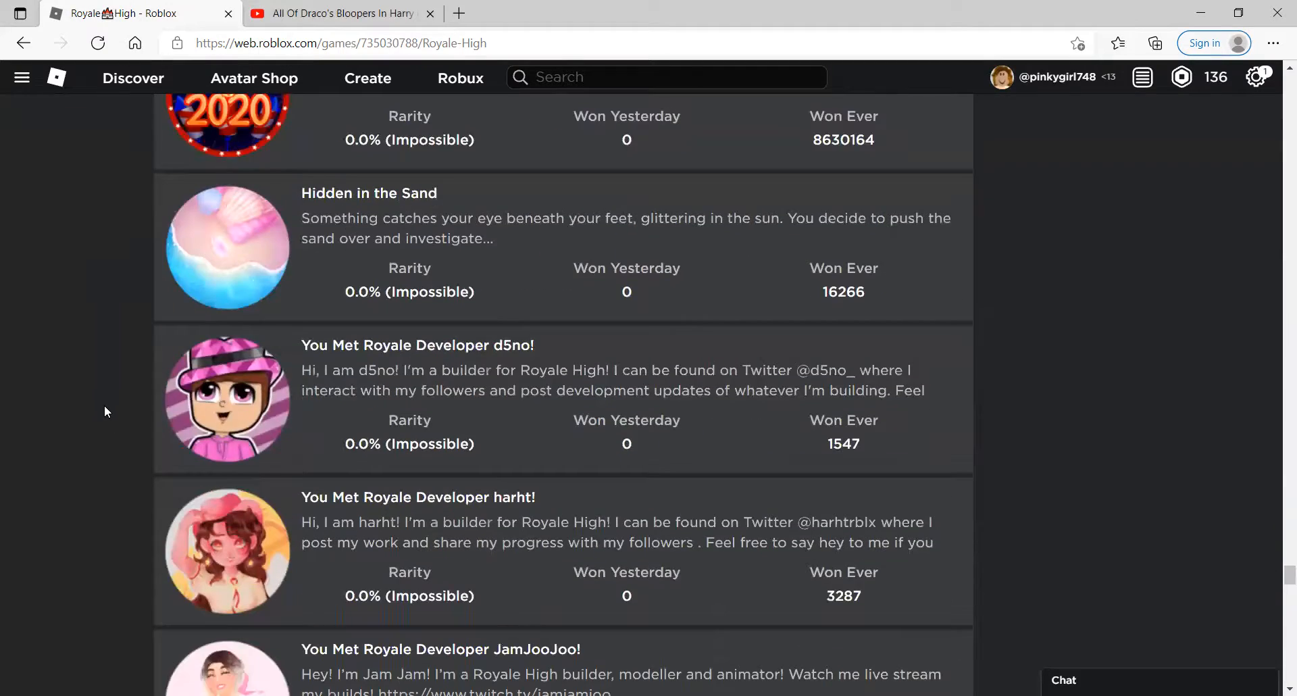
{"action": "scroll", "scroll_direction": "down", "scroll_amount": 3}
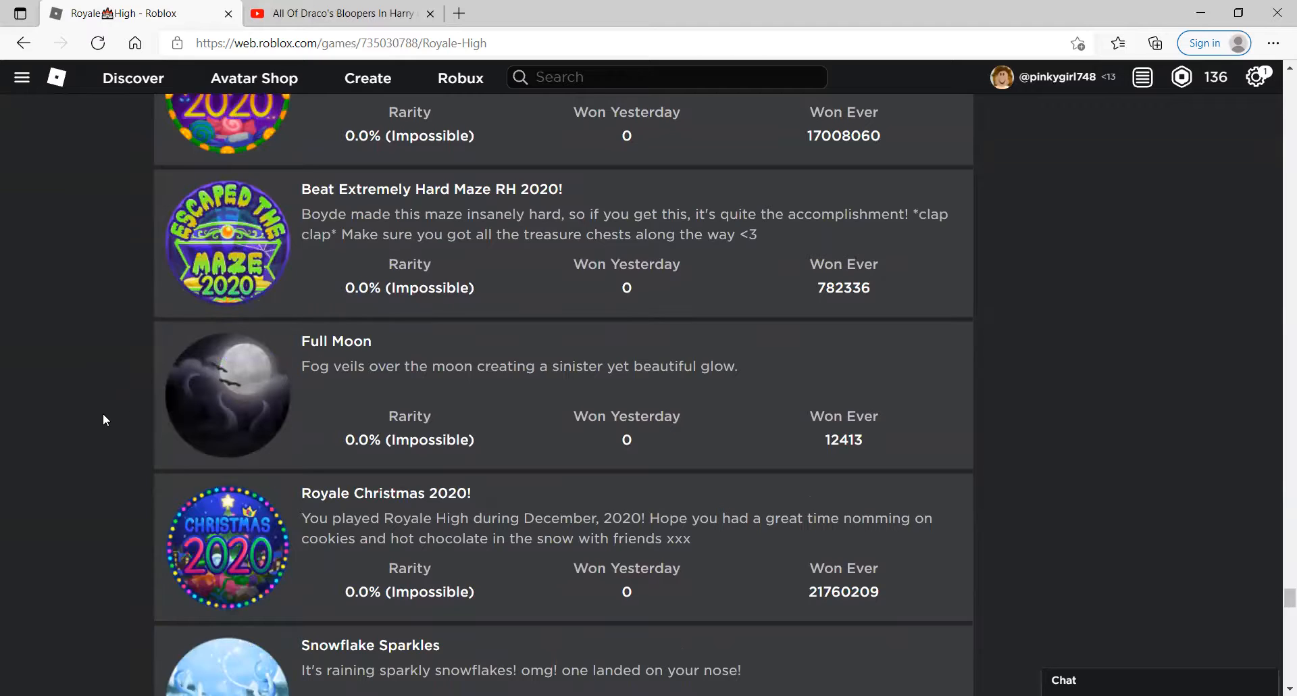
{"action": "scroll", "scroll_direction": "down", "scroll_amount": 3}
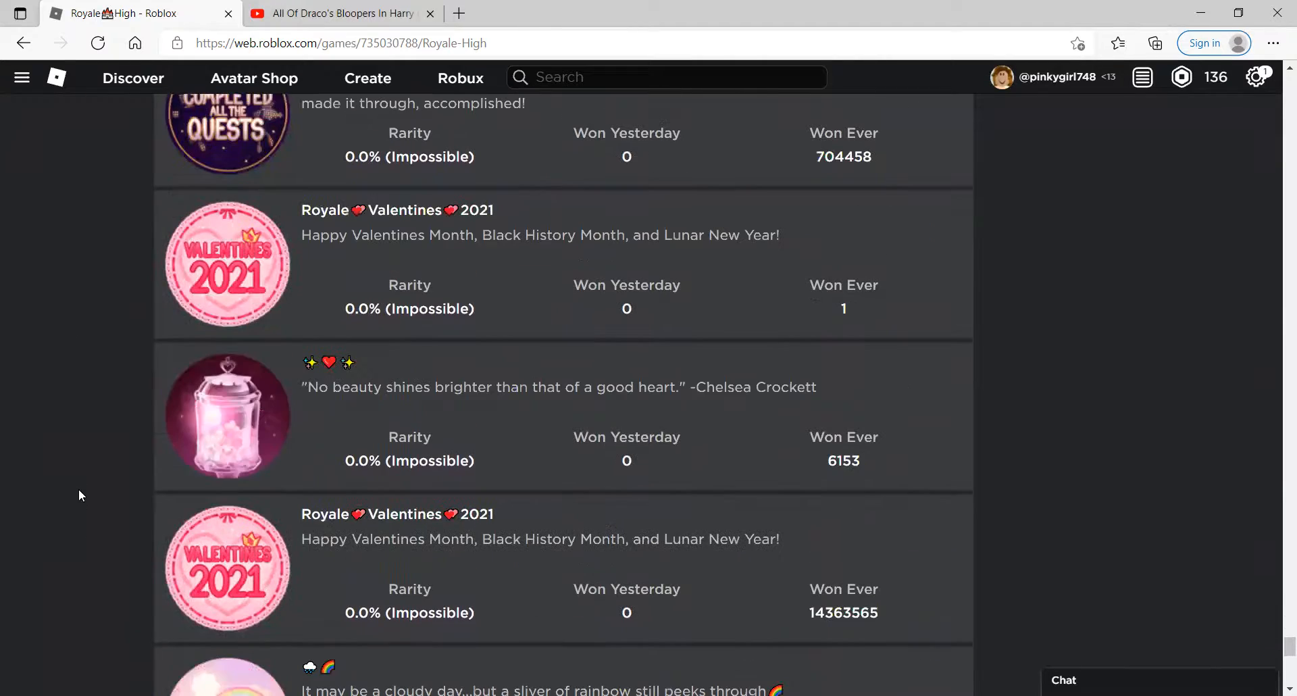
{"action": "scroll", "scroll_direction": "down", "scroll_amount": 3}
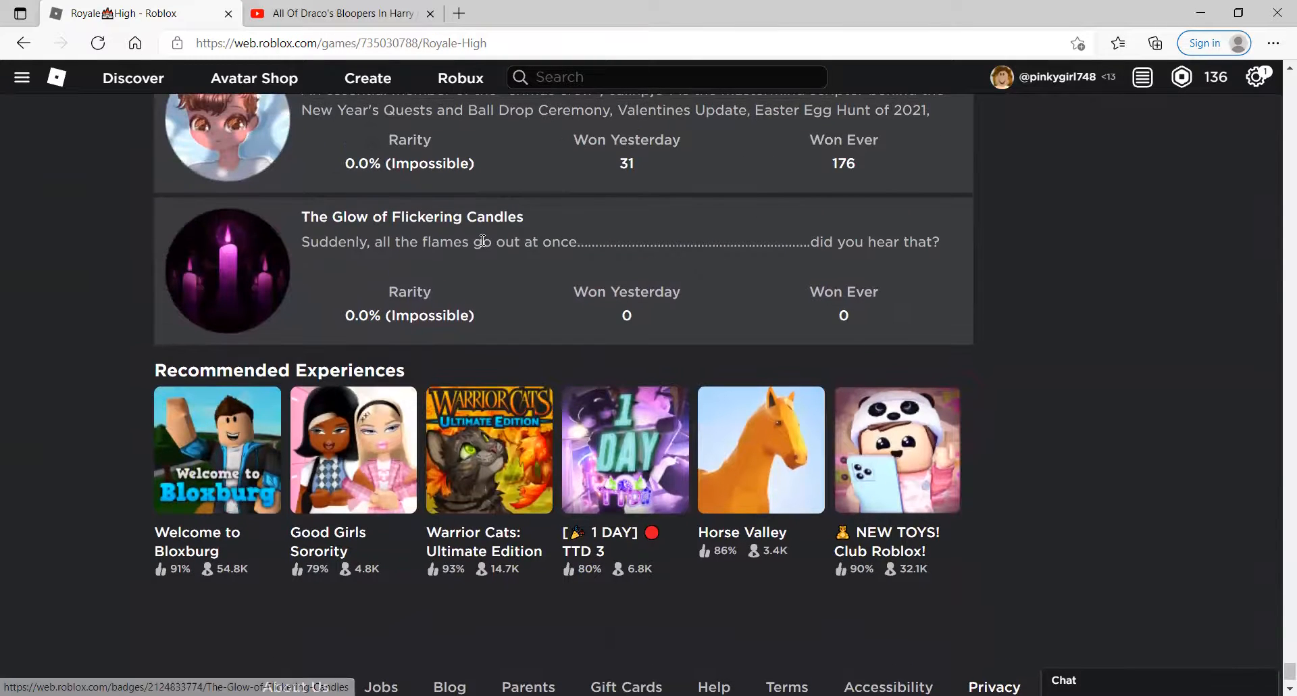
{"action": "mouse_move", "coordinate": [1005, 337]}
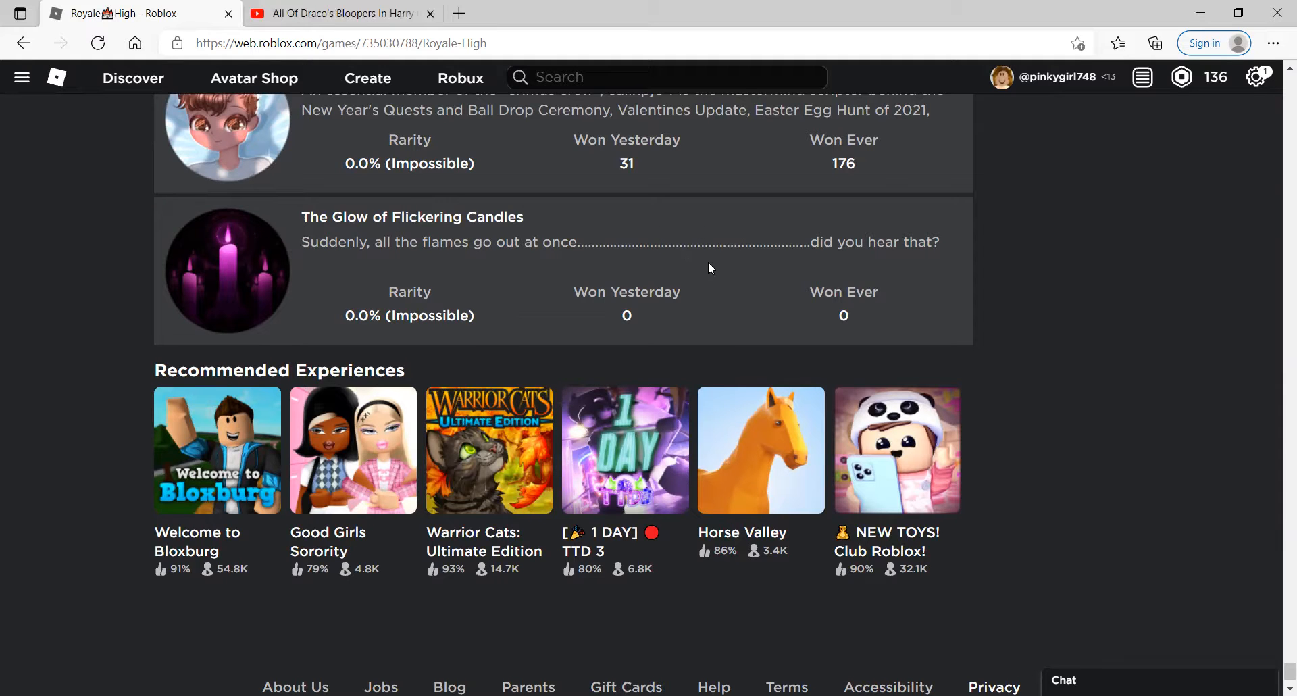
{"action": "mouse_move", "coordinate": [253, 97]}
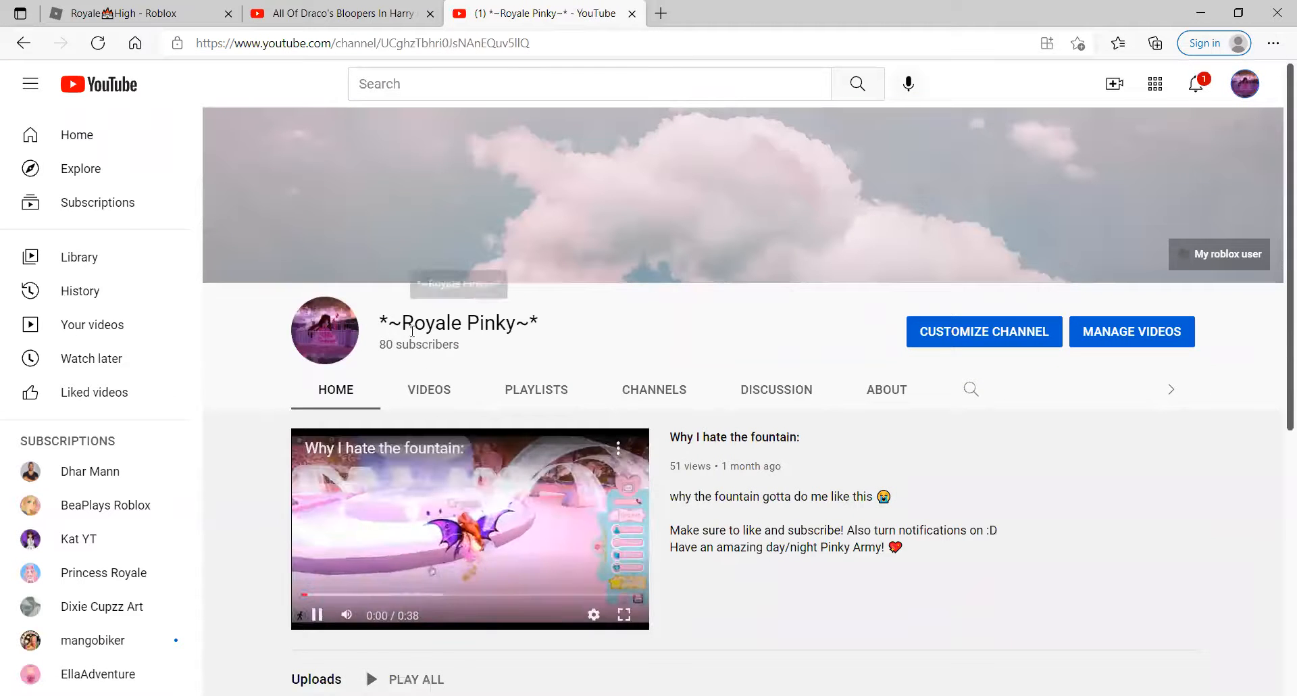
- From the channel's Uploads, start the OLD SKIRTS OFFSALE?! video and reach its Comments section
{"action": "scroll", "scroll_direction": "down", "scroll_amount": 3}
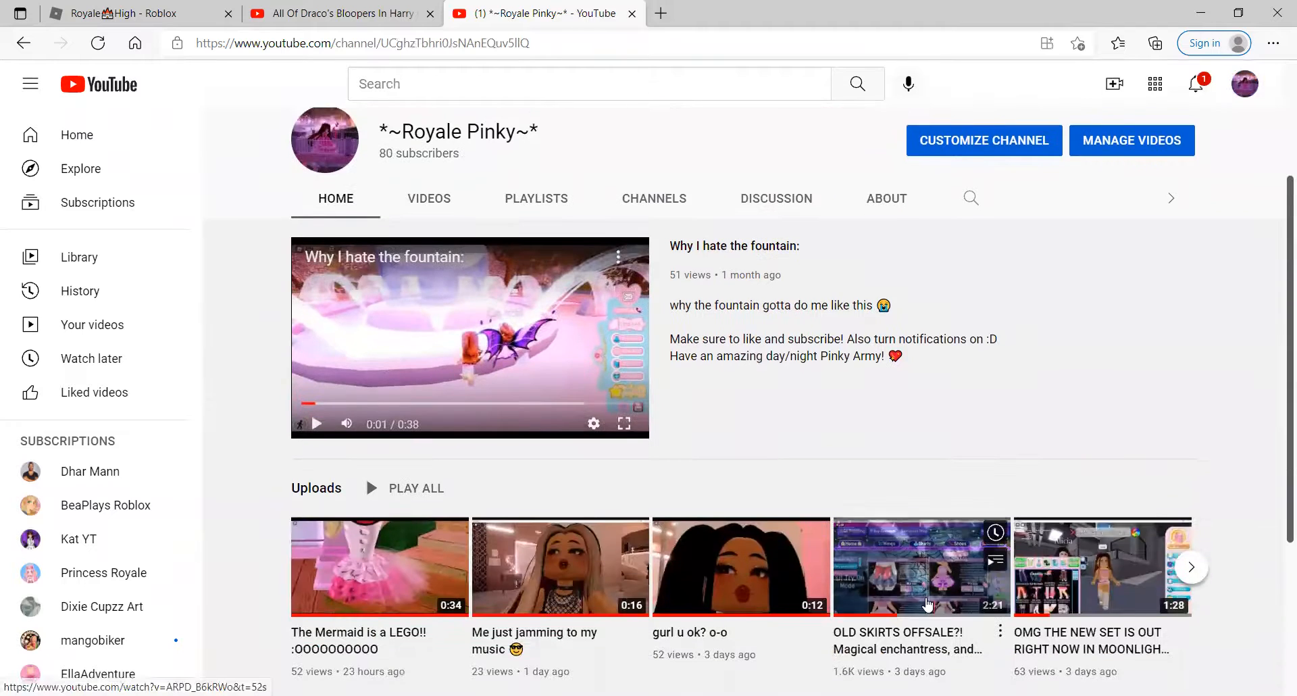
{"action": "left_click", "coordinate": [919, 566]}
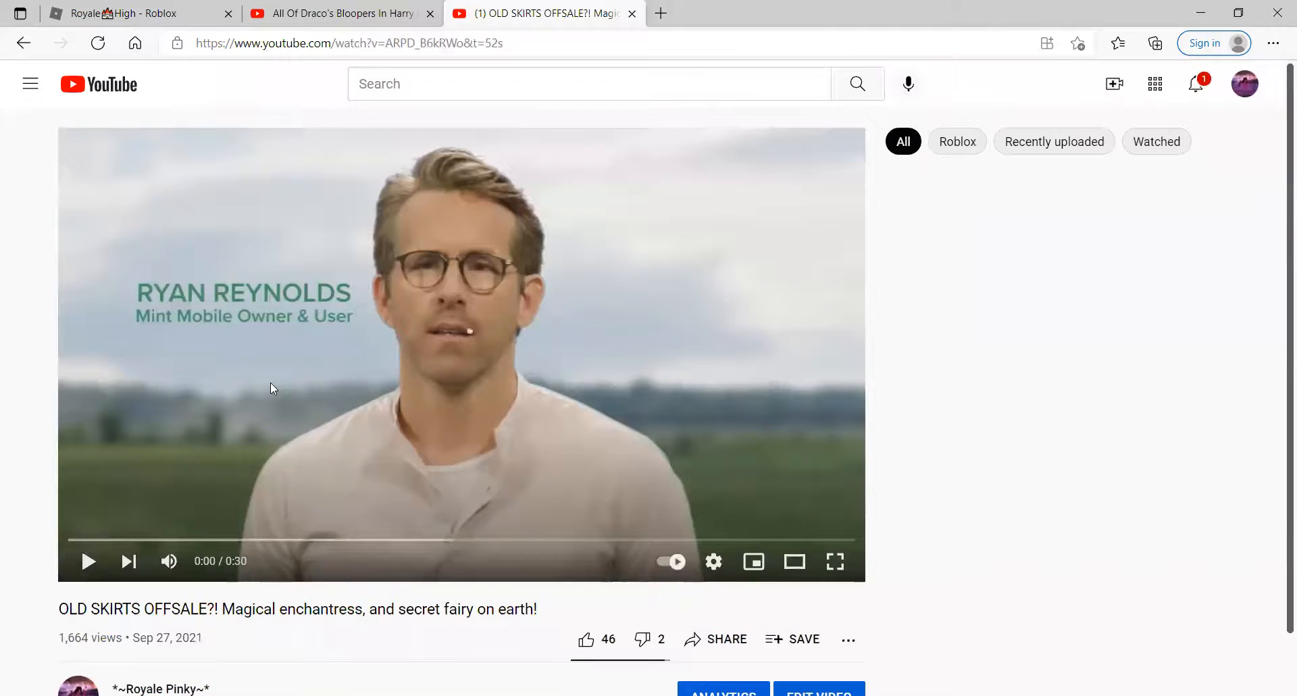
{"action": "scroll", "scroll_direction": "down", "scroll_amount": 3}
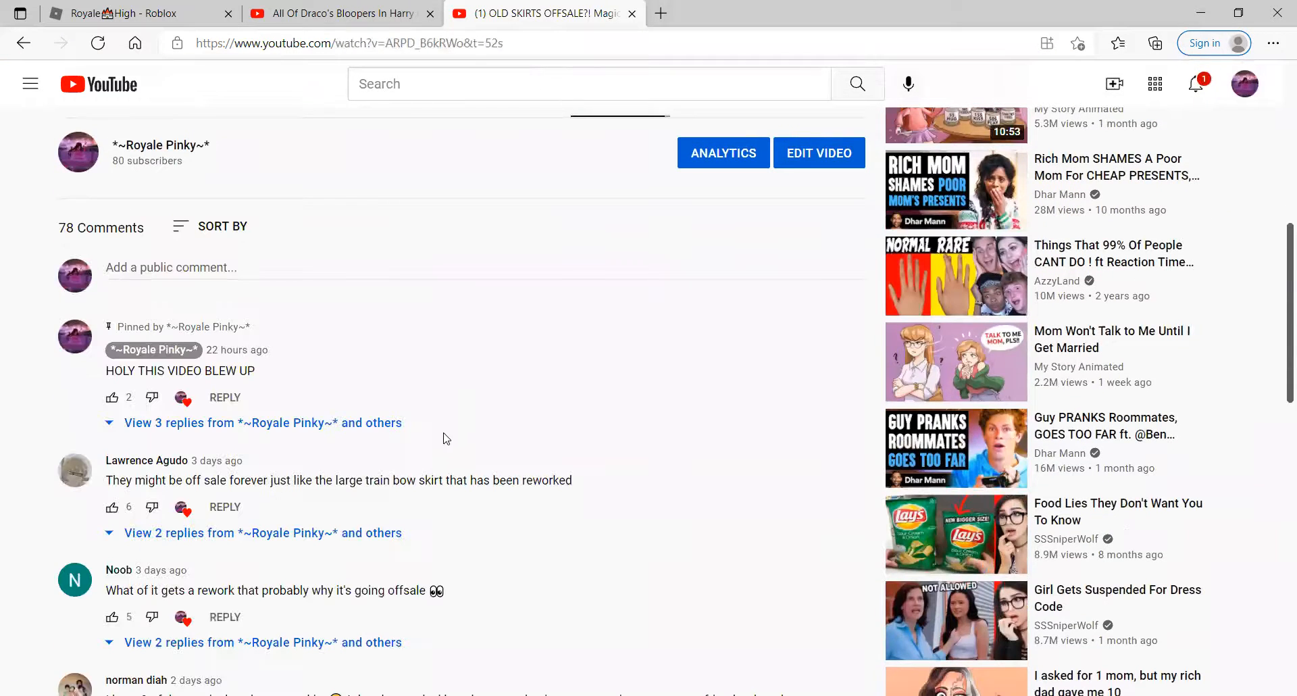
{"action": "scroll", "scroll_direction": "down", "scroll_amount": 3}
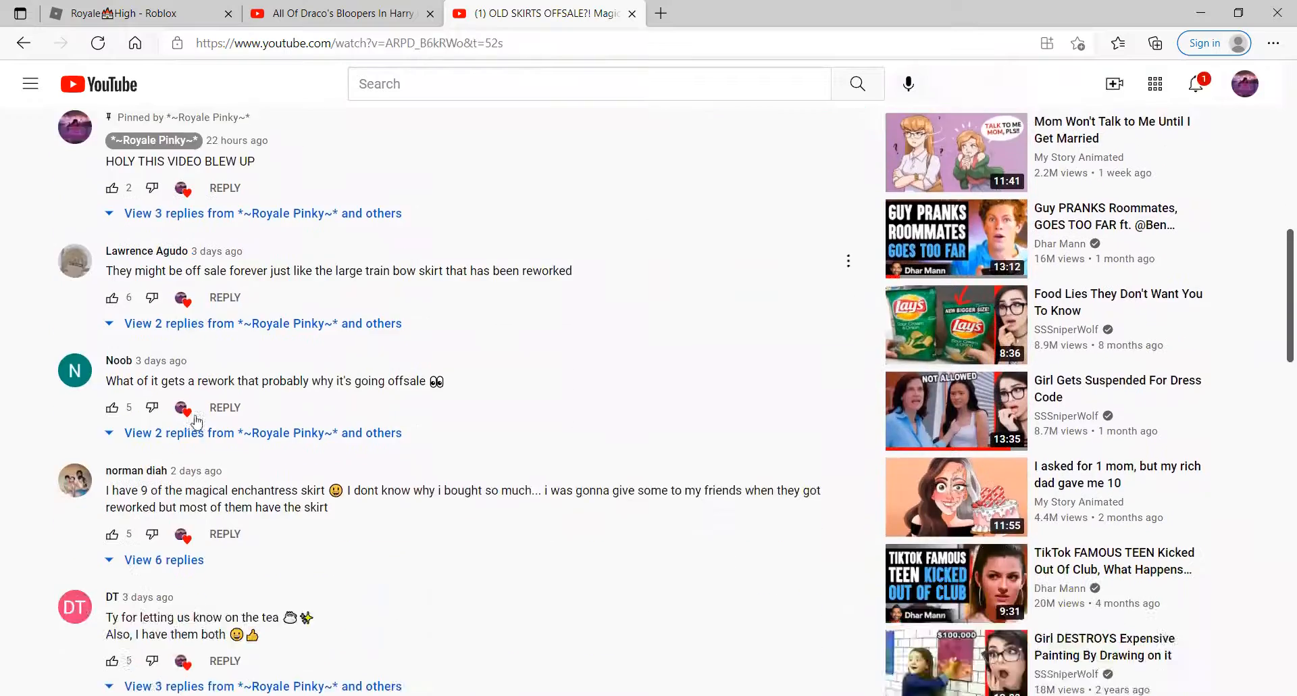